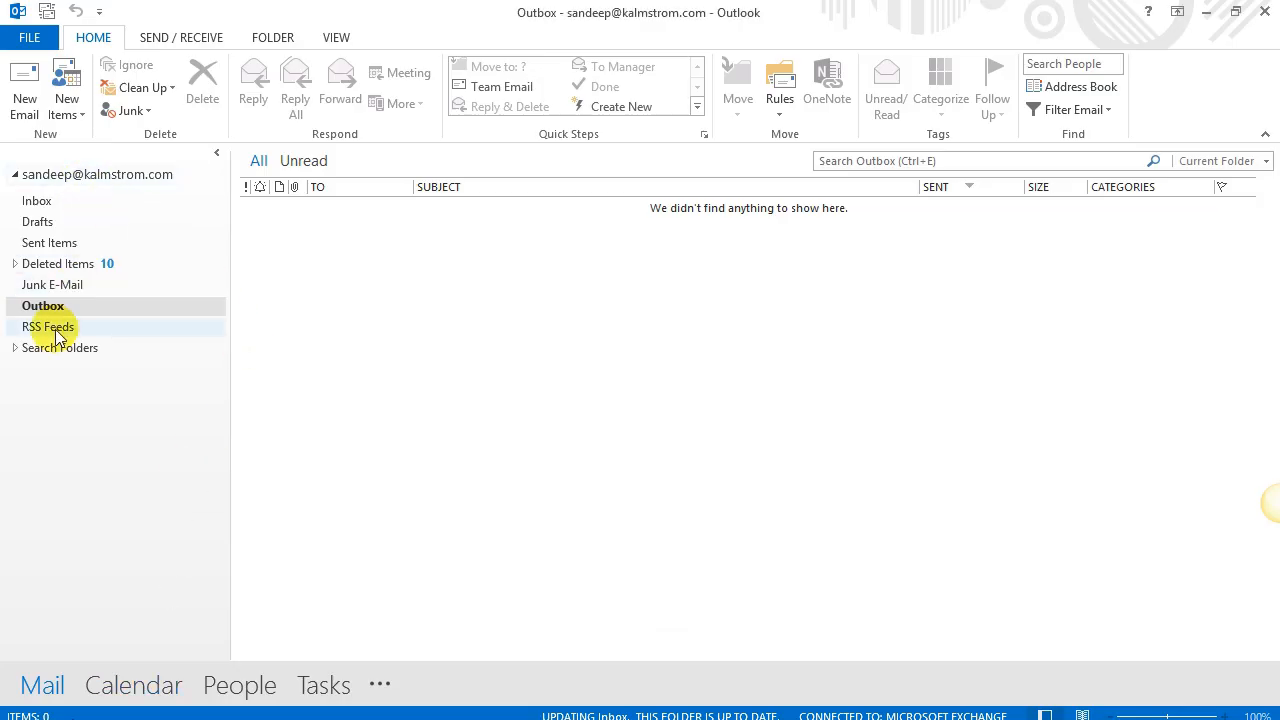
View the RSS Feeds folder in Outlook before starting a new KTM Tasks item
{"action": "left_click", "coordinate": [48, 326]}
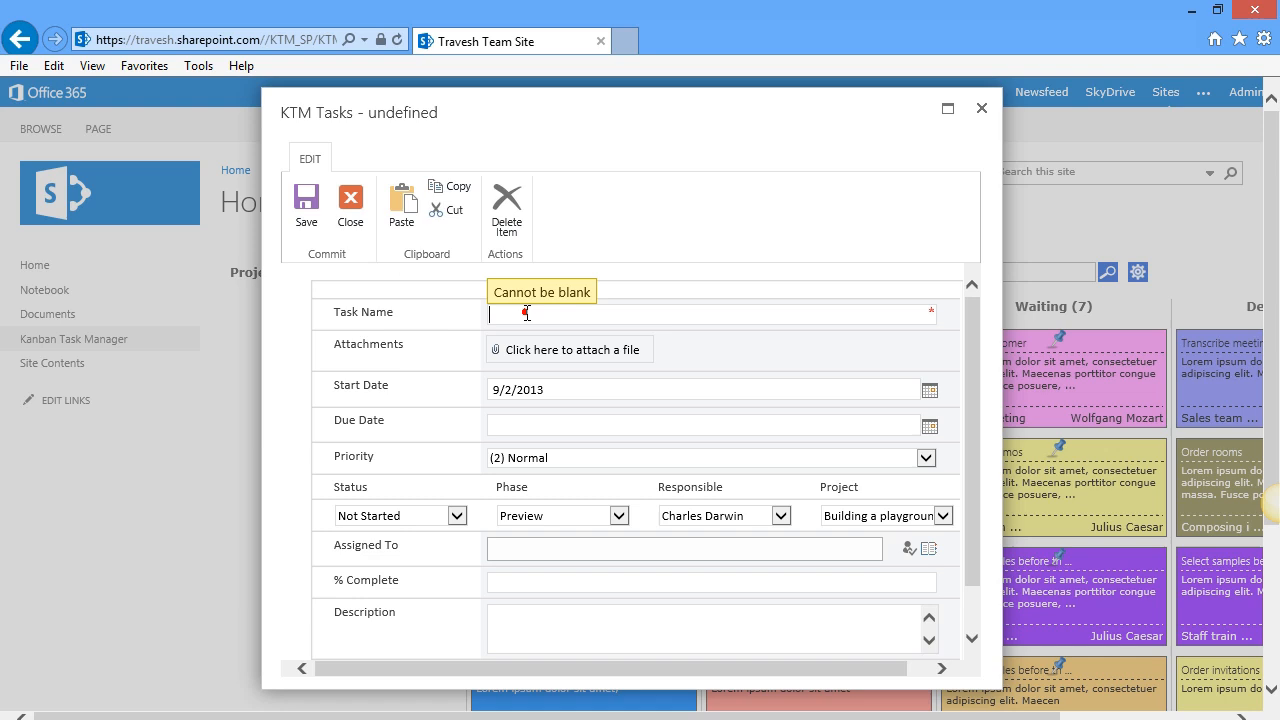
Create a task named 'new RSS' with description 'New' and save it to the board
{"action": "type", "text": "new"}
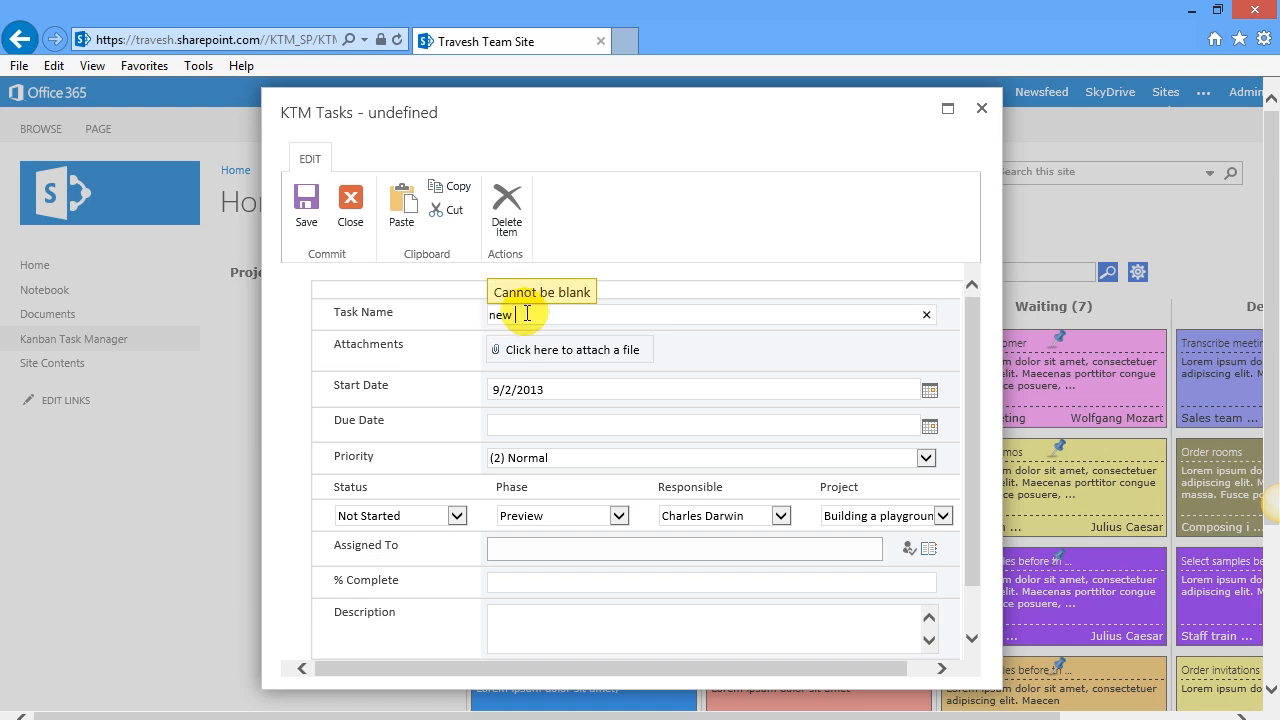
{"action": "type", "text": "RSS"}
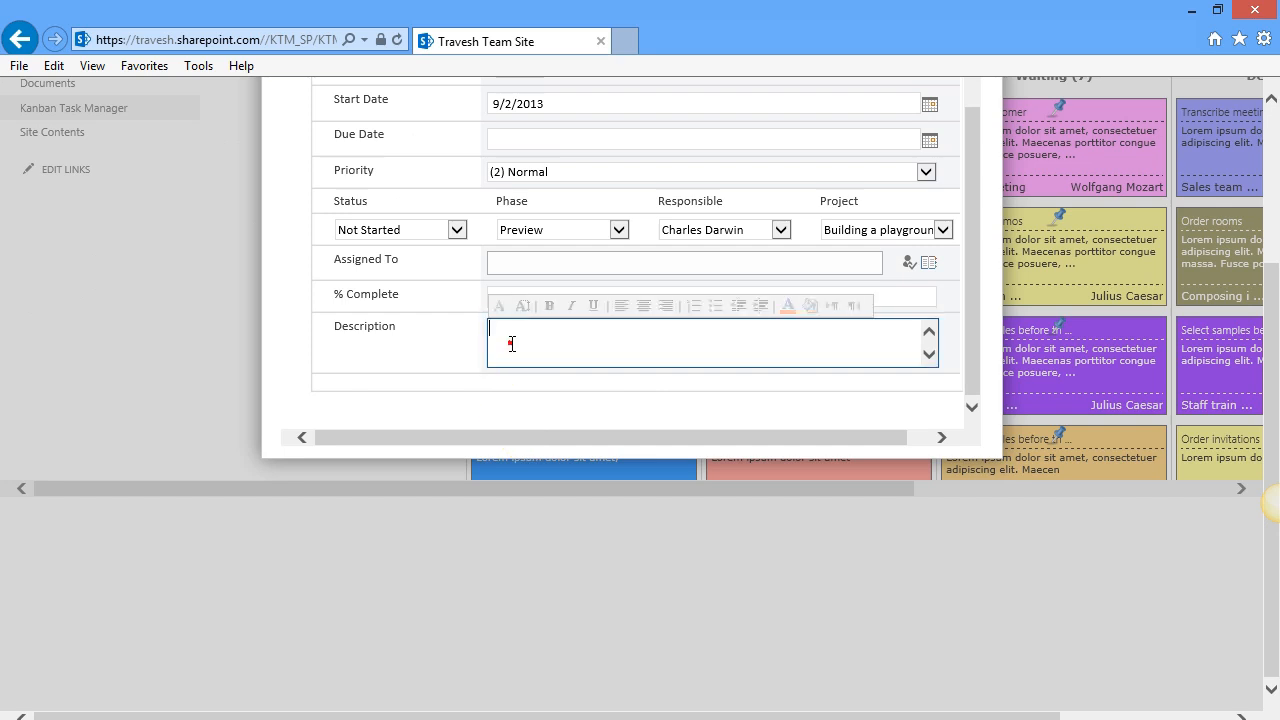
{"action": "type", "text": "New Rss"}
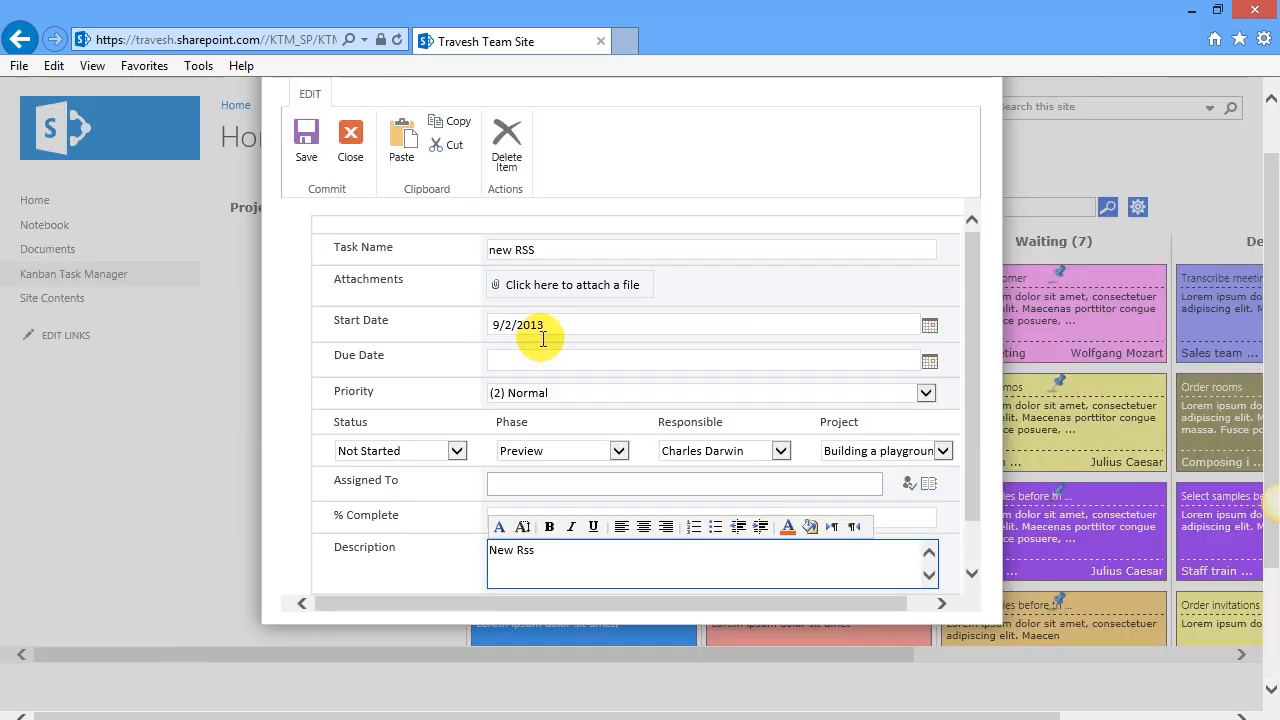
{"action": "left_click", "coordinate": [306, 144]}
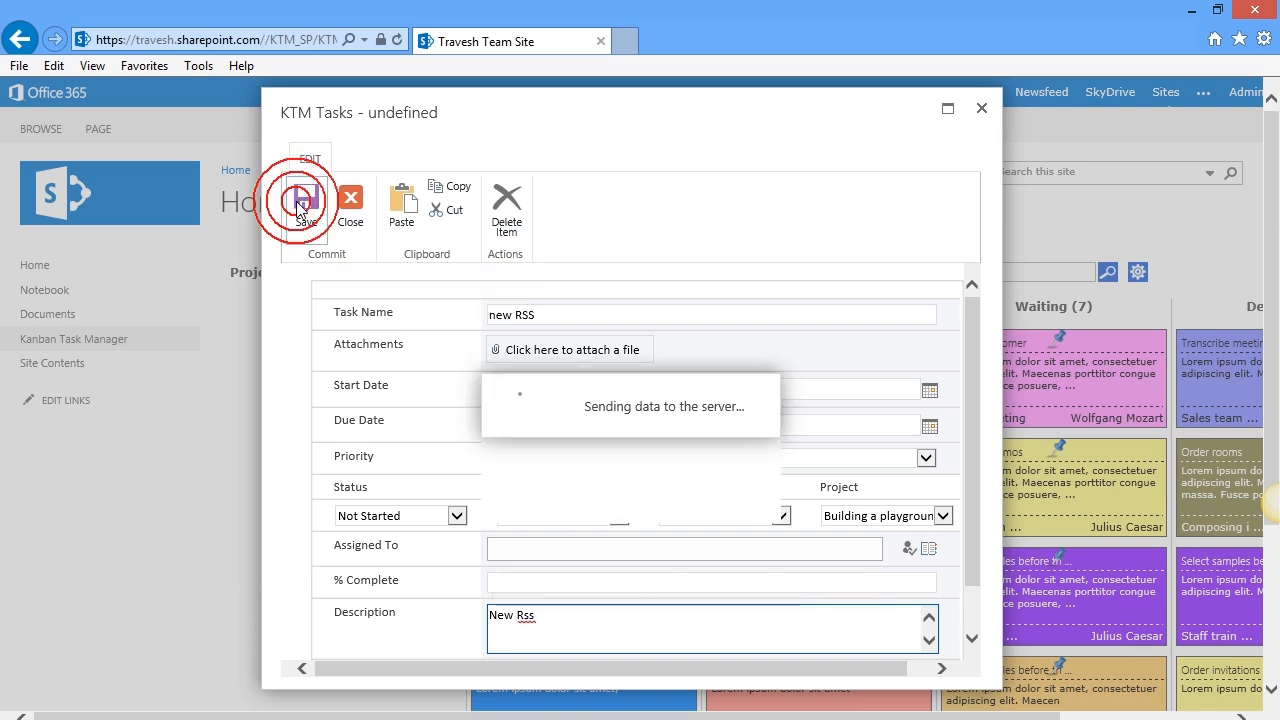
{"action": "left_click", "coordinate": [308, 204]}
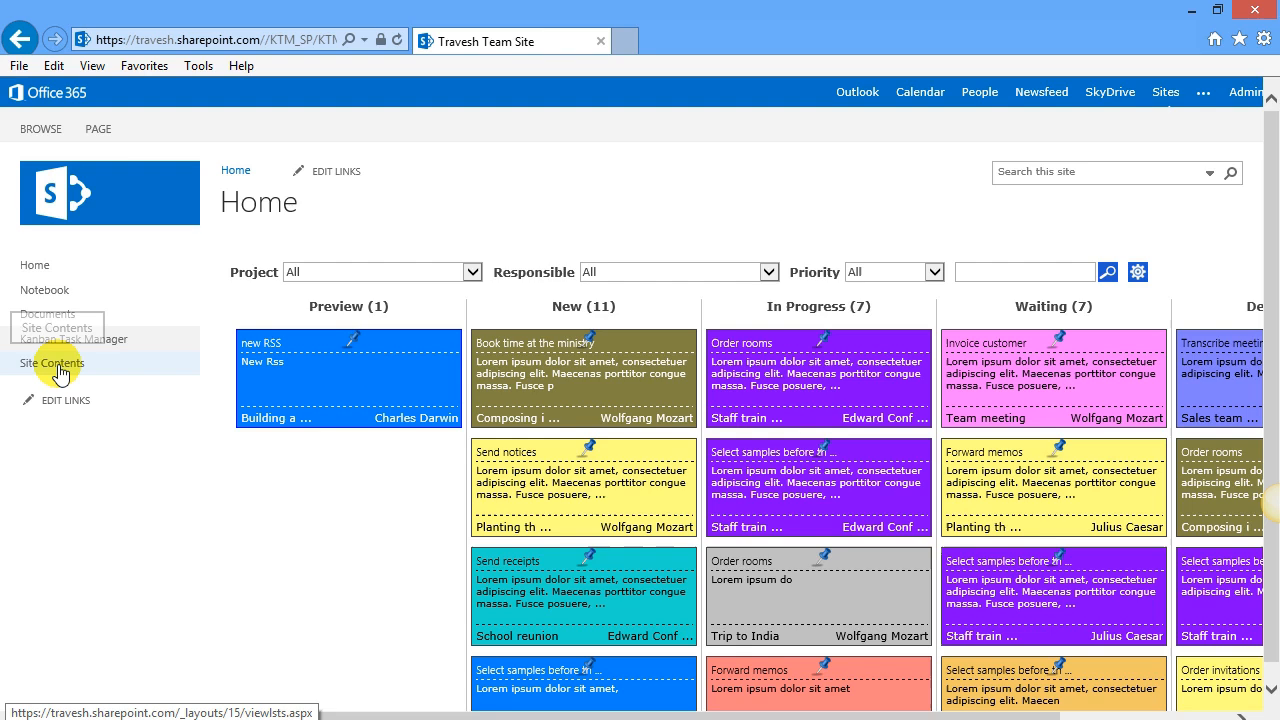
Visit the KTM Tasks list via Site Contents, review its LIST ribbon, then go to the site home page
{"action": "left_click", "coordinate": [52, 364]}
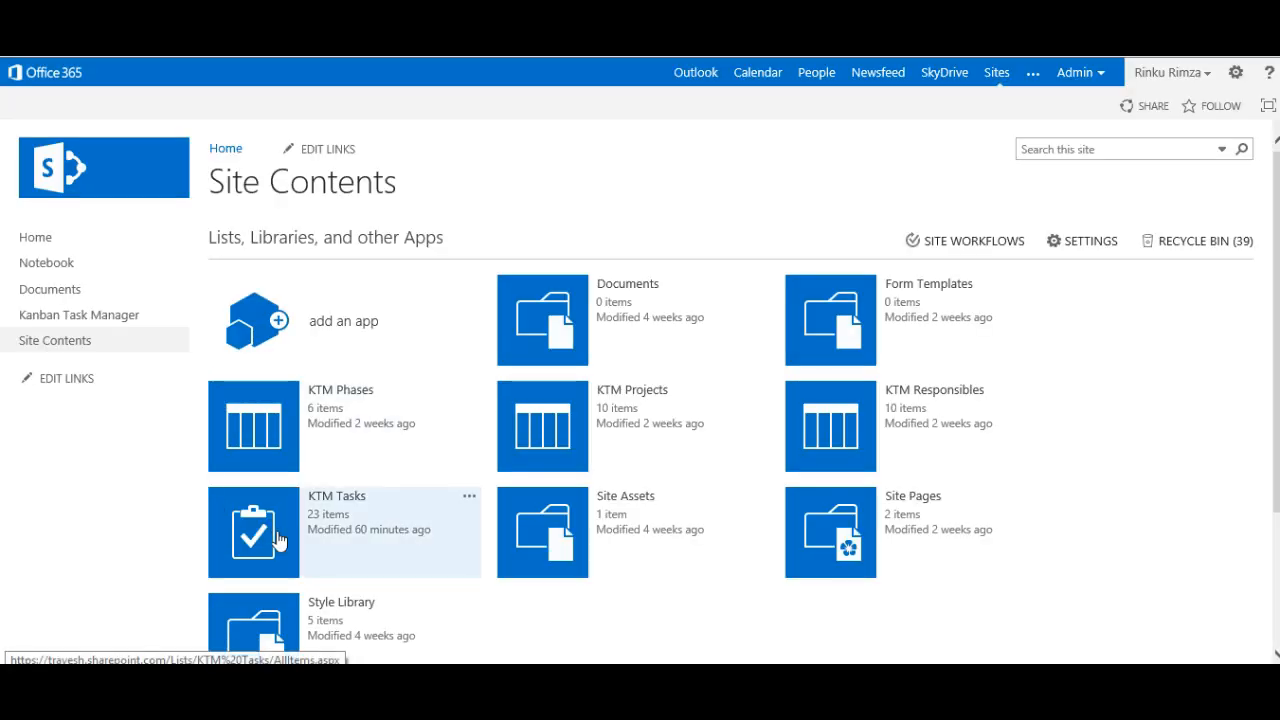
{"action": "left_click", "coordinate": [252, 532]}
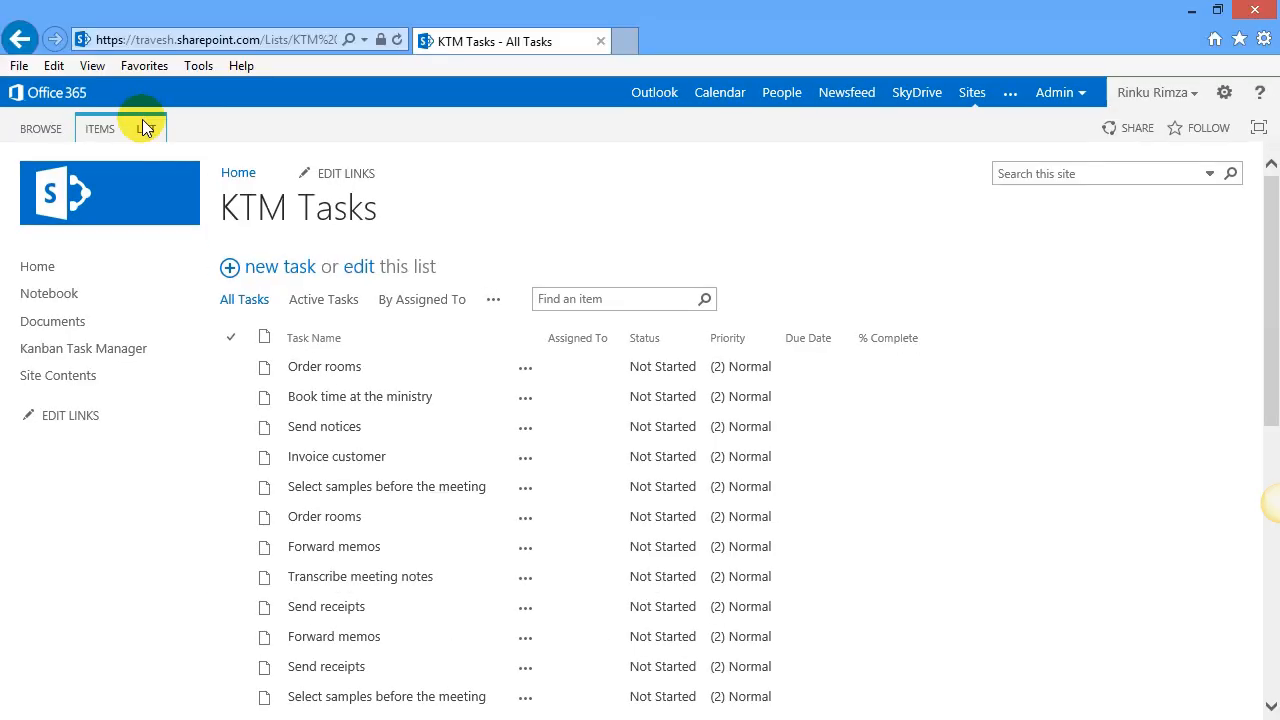
{"action": "left_click", "coordinate": [146, 128]}
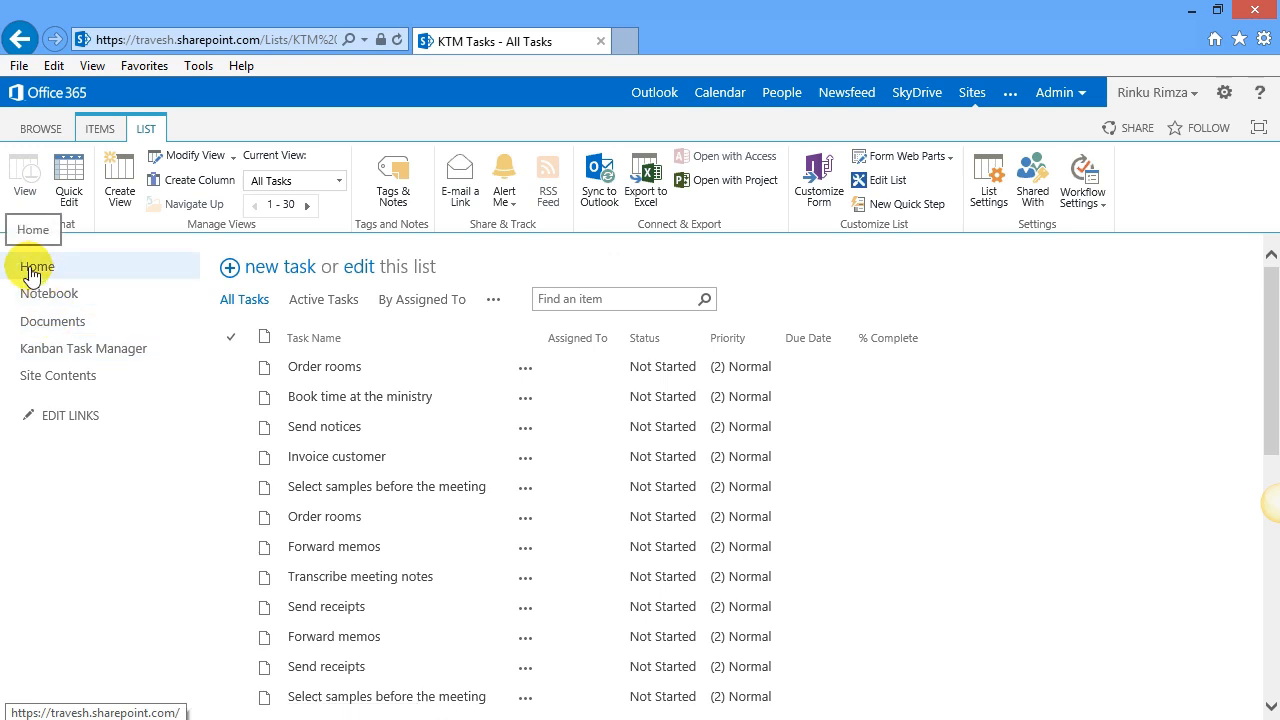
{"action": "left_click", "coordinate": [36, 264]}
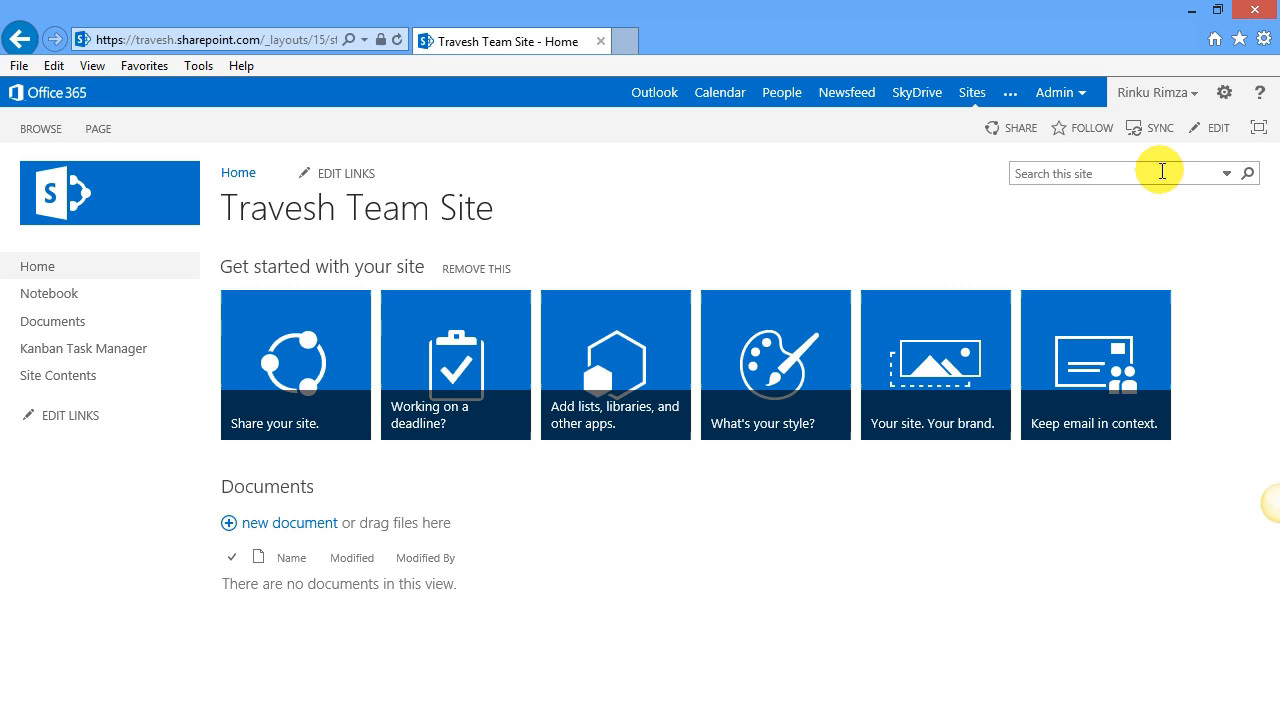
In Site settings > RSS, allow RSS feeds for the site collection and site and confirm with OK
{"action": "left_click", "coordinate": [1224, 92]}
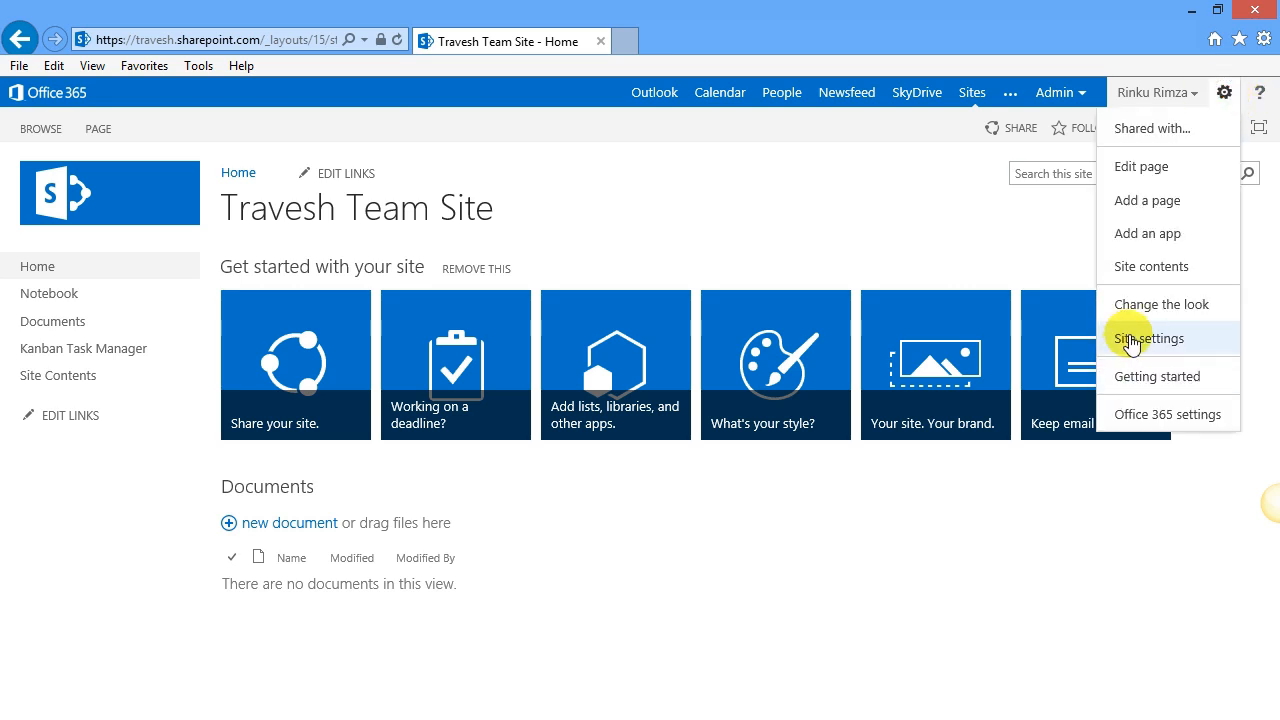
{"action": "left_click", "coordinate": [1148, 338]}
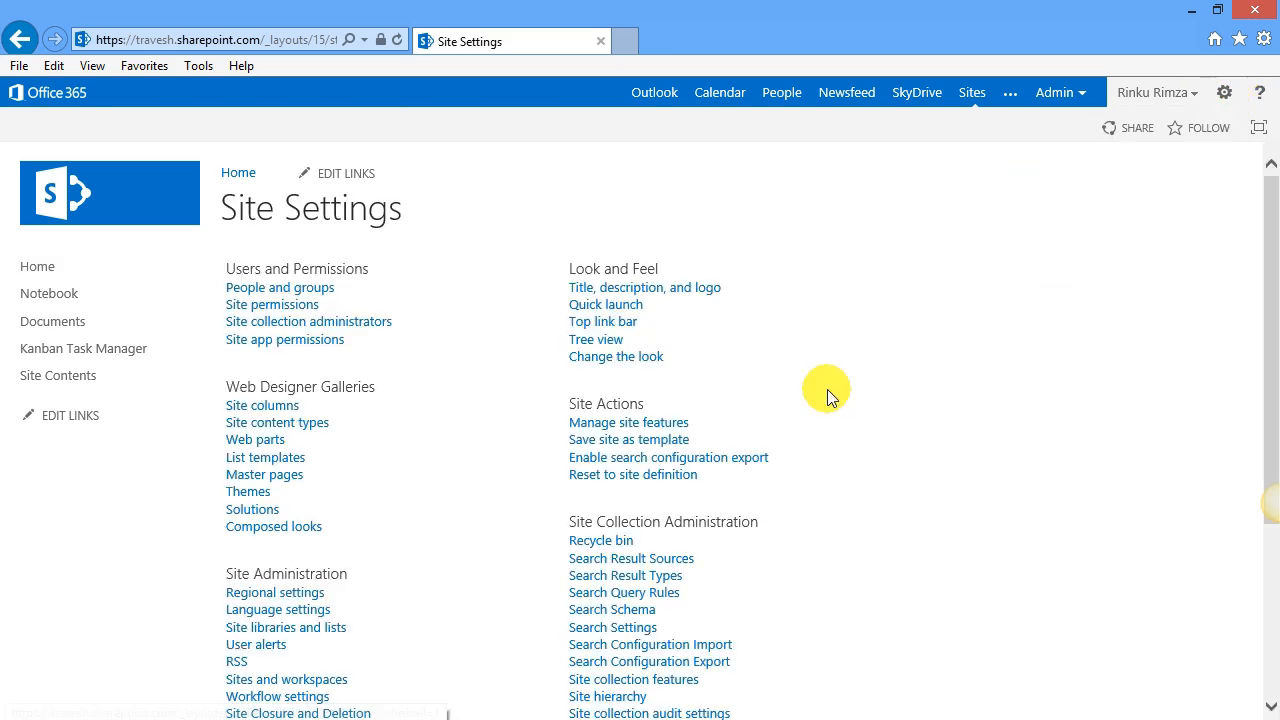
{"action": "scroll", "scroll_direction": "down", "scroll_amount": 3}
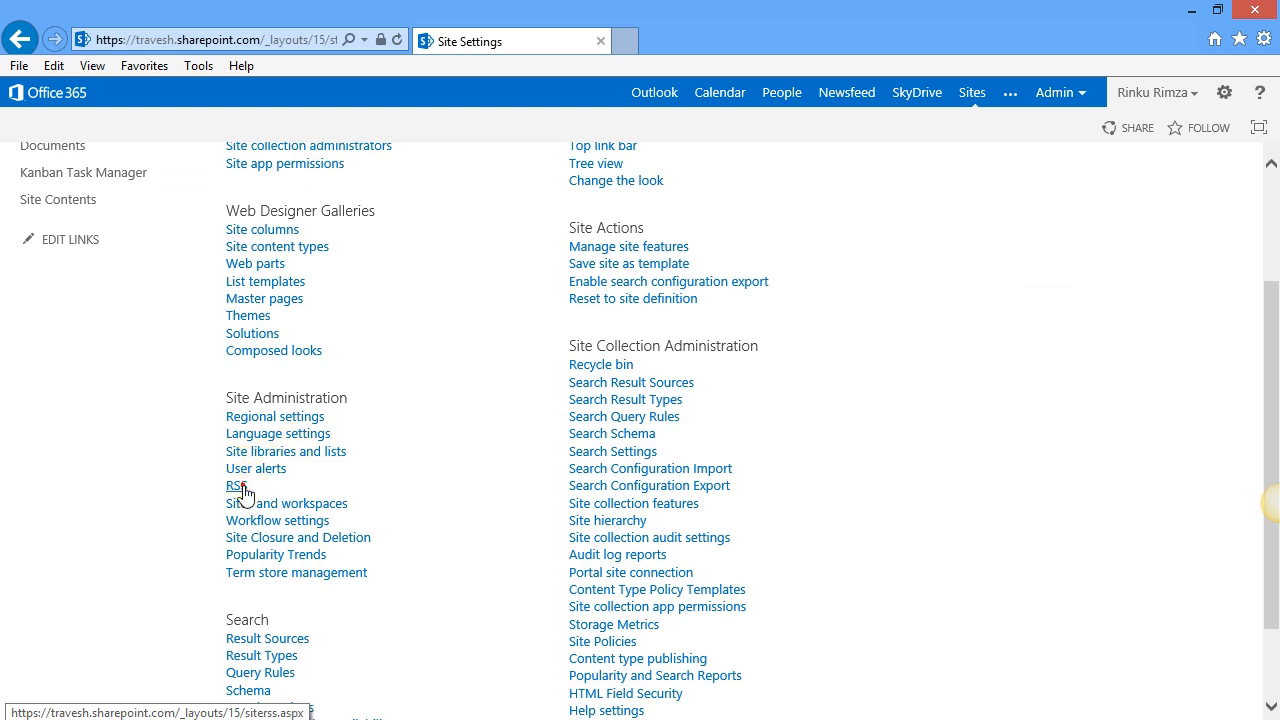
{"action": "left_click", "coordinate": [236, 486]}
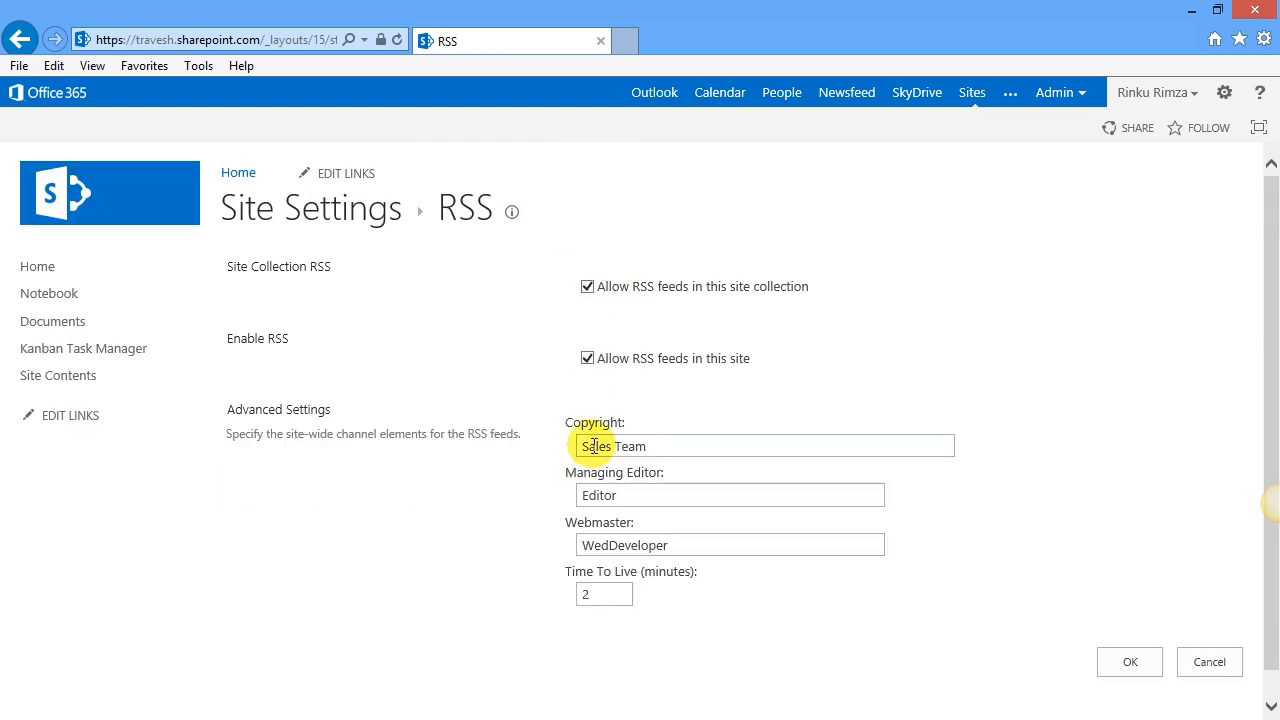
{"action": "left_click", "coordinate": [604, 594]}
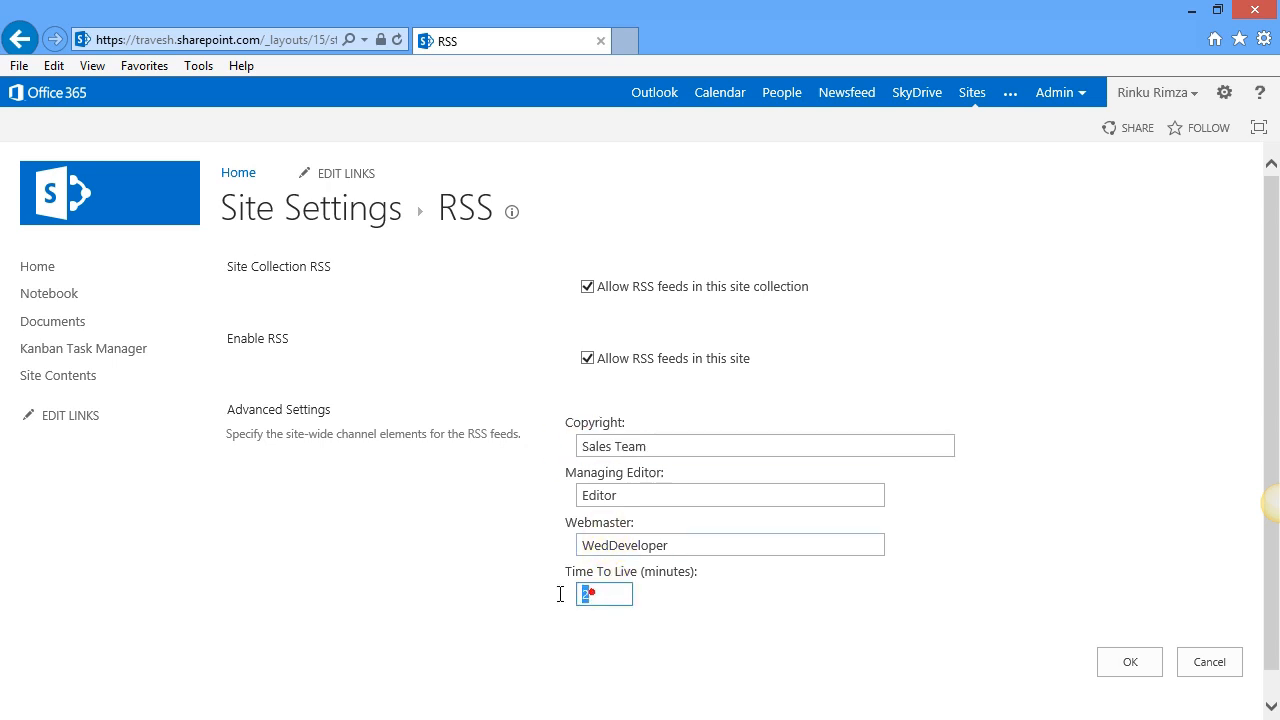
{"action": "left_click", "coordinate": [1128, 662]}
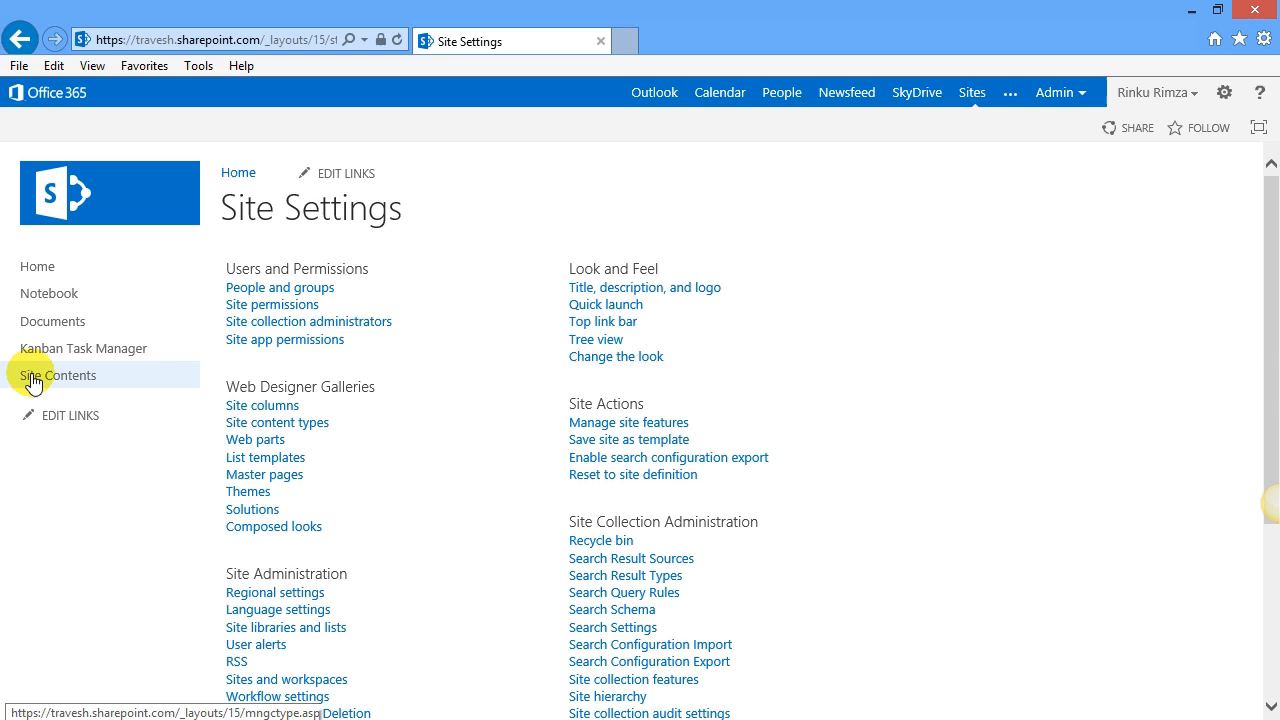
Reach the KTM Tasks List Settings page from Site Contents via the LIST ribbon
{"action": "left_click", "coordinate": [58, 376]}
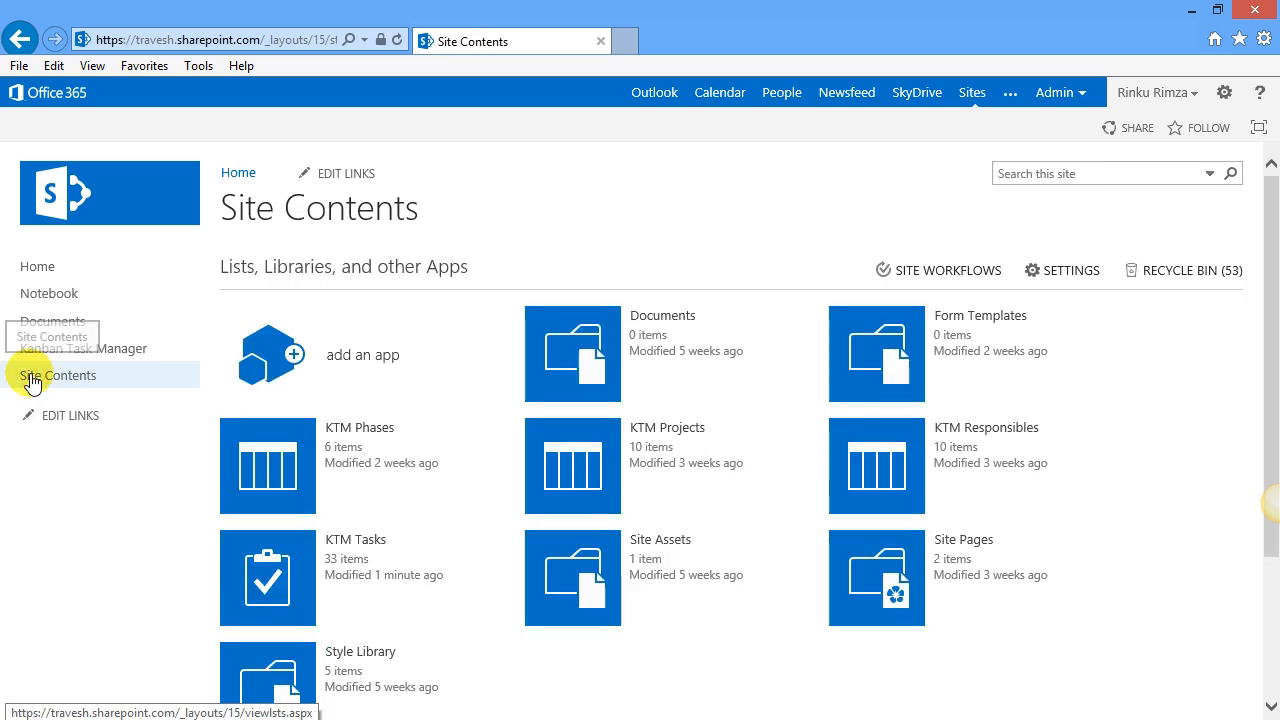
{"action": "left_click", "coordinate": [268, 576]}
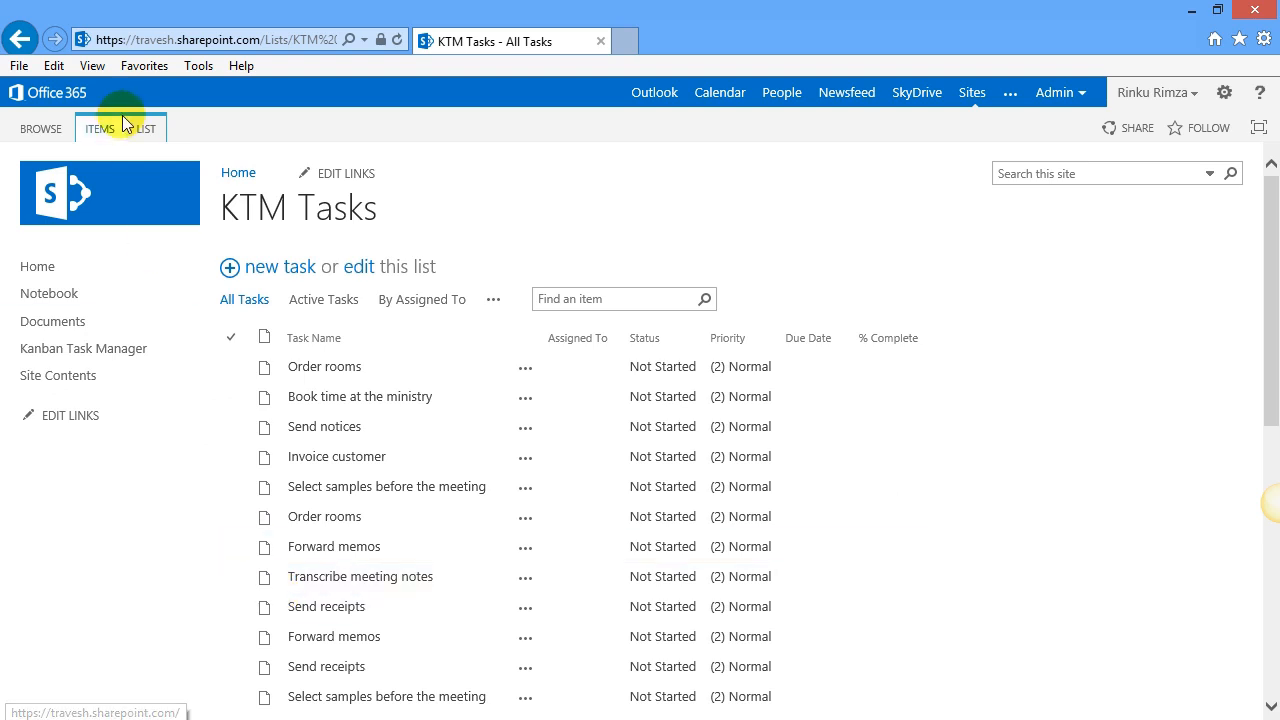
{"action": "left_click", "coordinate": [144, 128]}
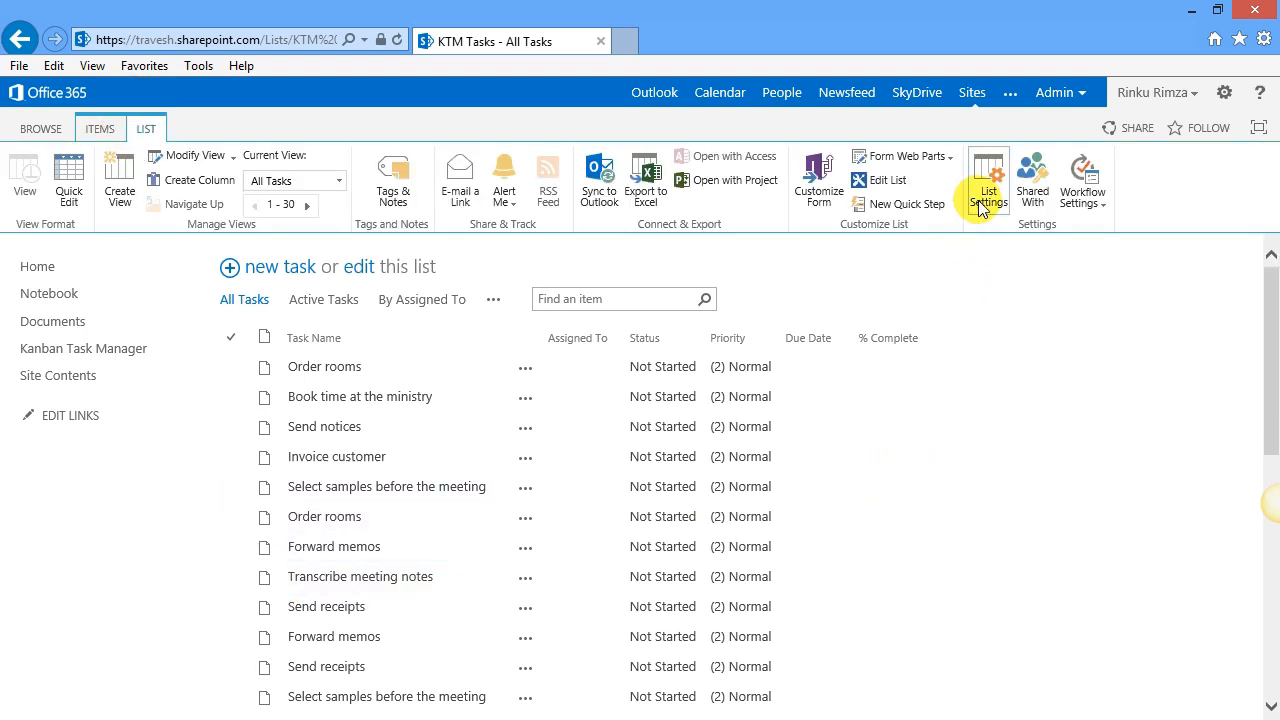
{"action": "left_click", "coordinate": [988, 180]}
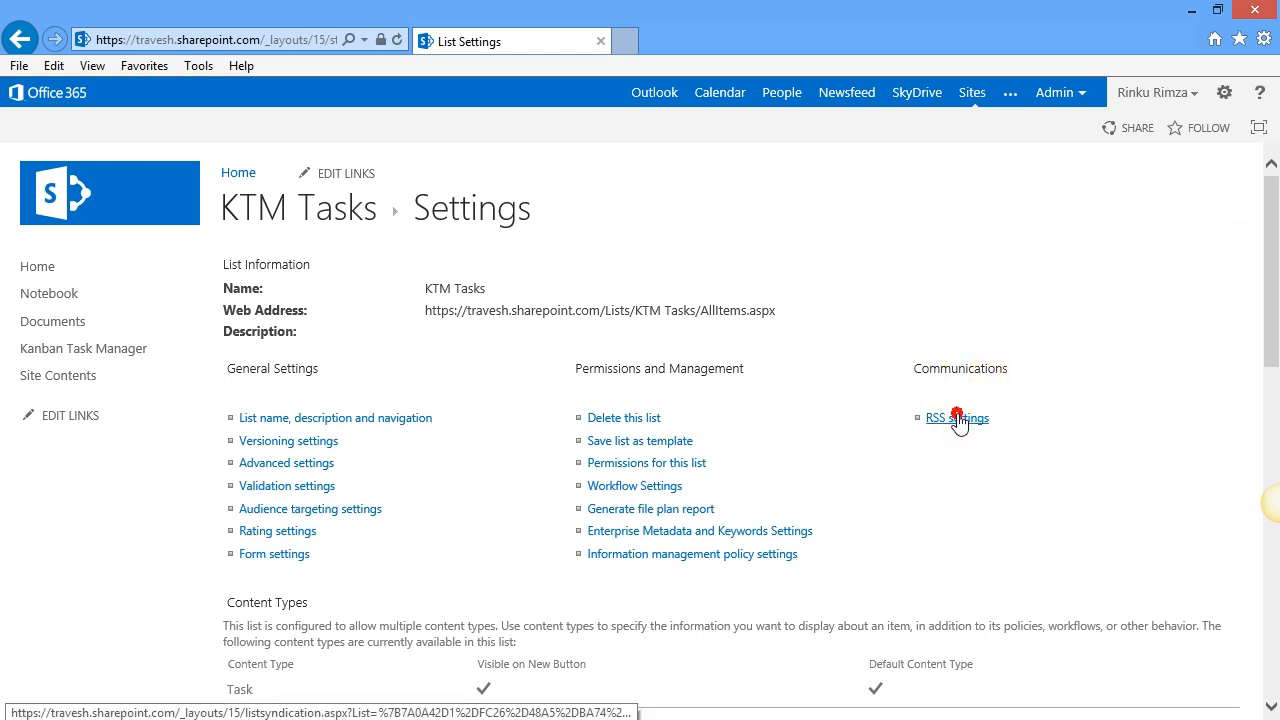
In the list's RSS settings, allow RSS with multi-line text truncated to 256 characters and save
{"action": "left_click", "coordinate": [956, 418]}
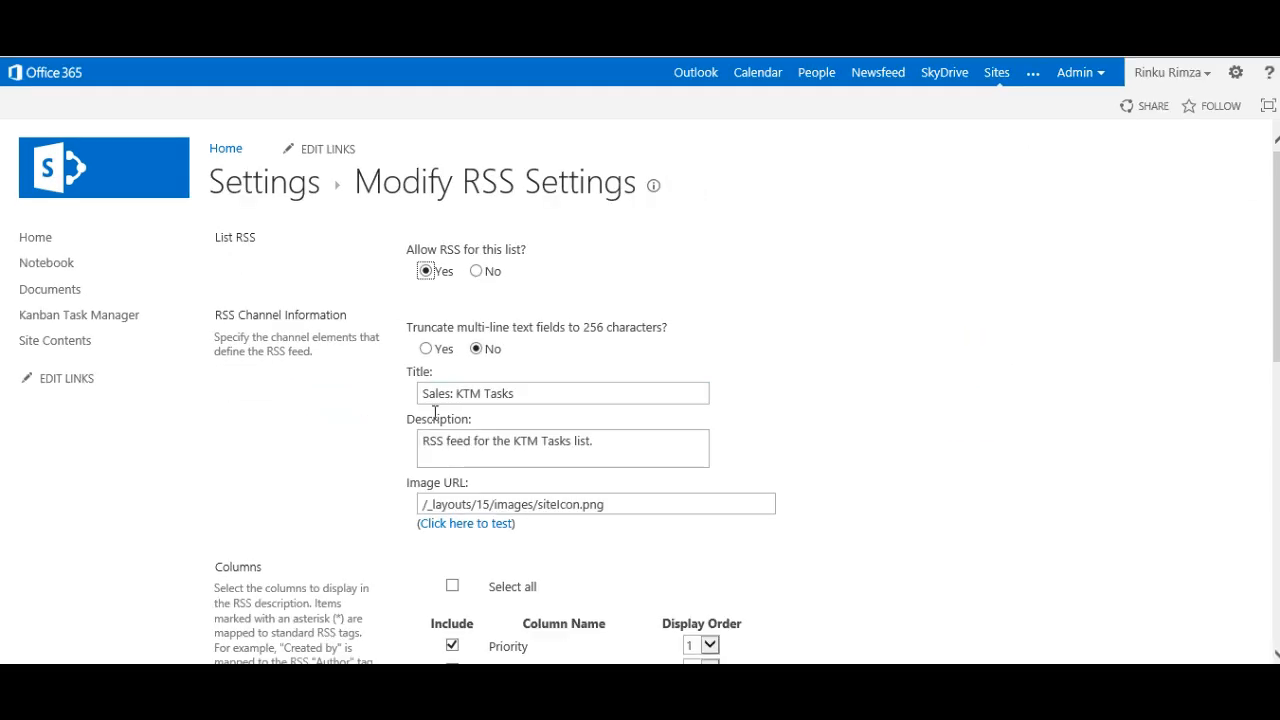
{"action": "left_click", "coordinate": [426, 348]}
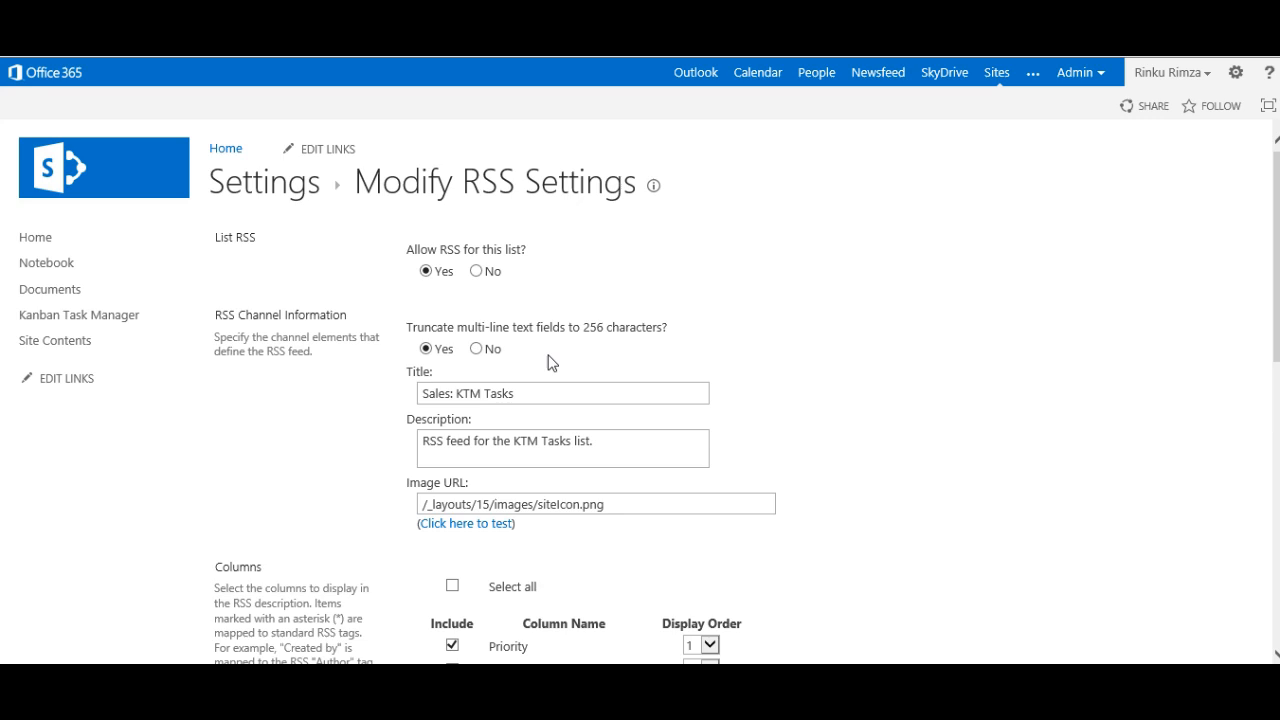
{"action": "scroll", "scroll_direction": "down", "scroll_amount": 3}
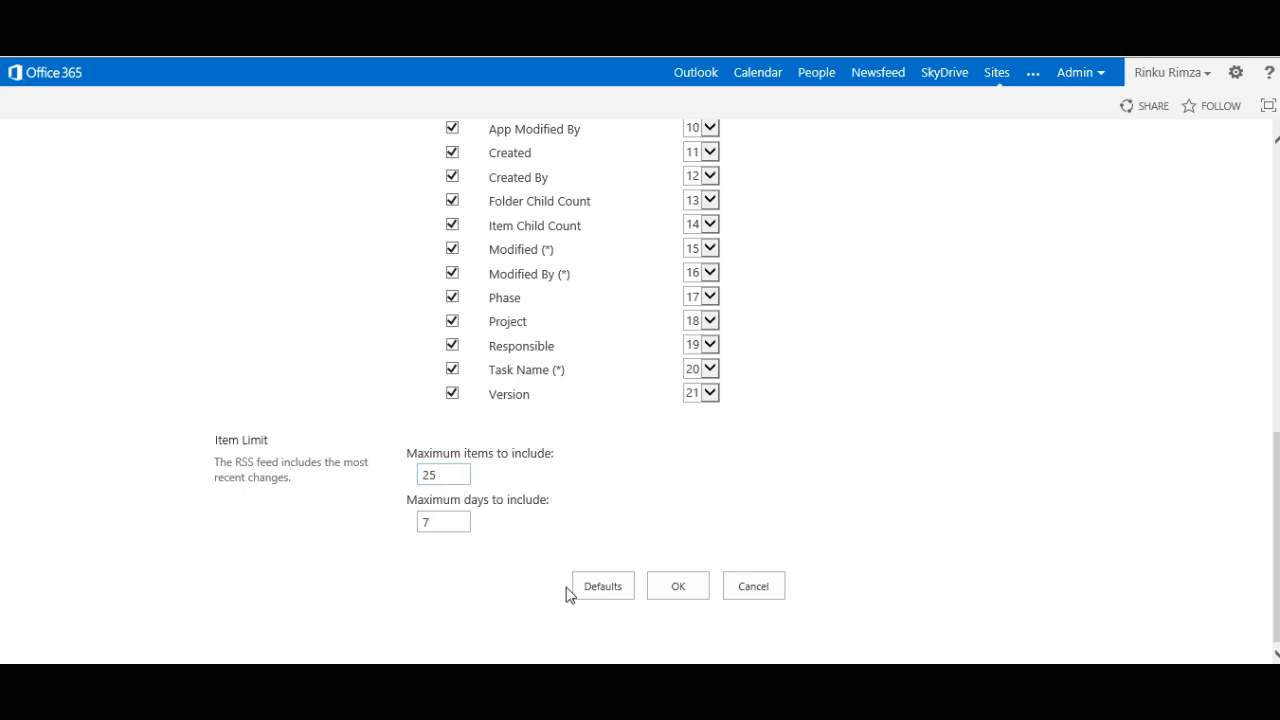
{"action": "left_click", "coordinate": [752, 584]}
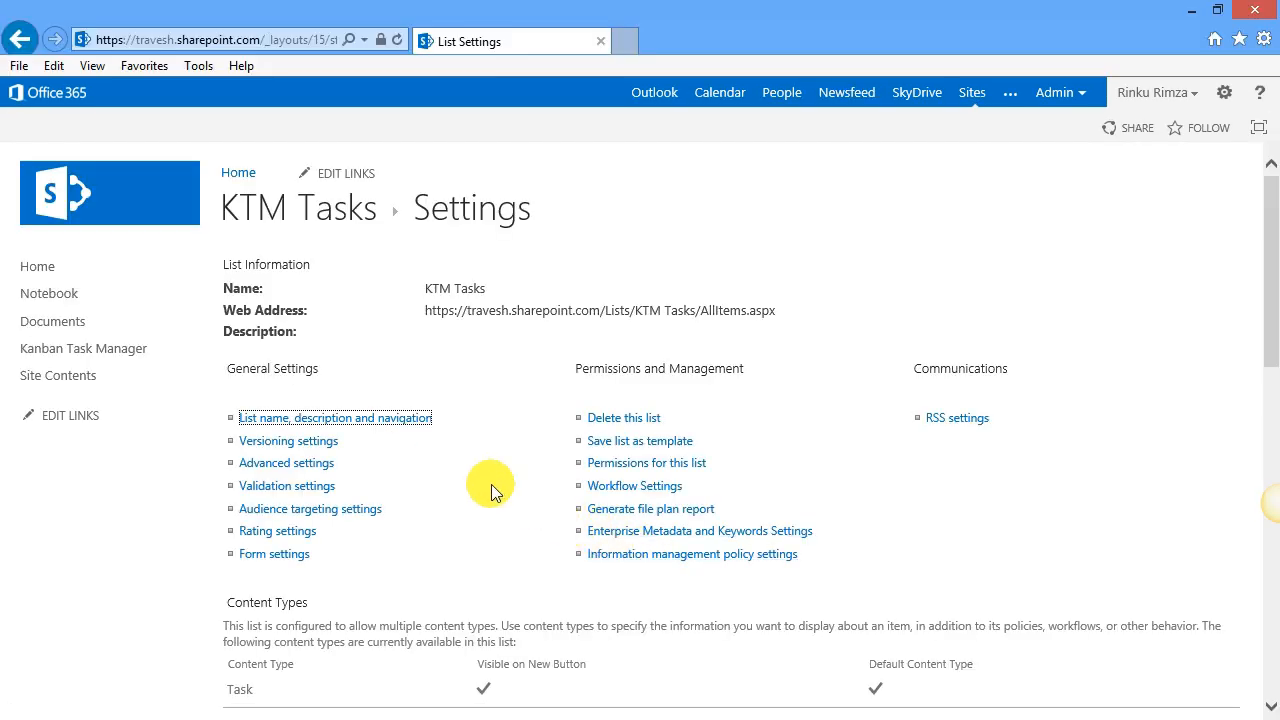
Show the KTM Tasks RSS feed from the LIST ribbon and start subscribing to it
{"action": "left_click", "coordinate": [58, 376]}
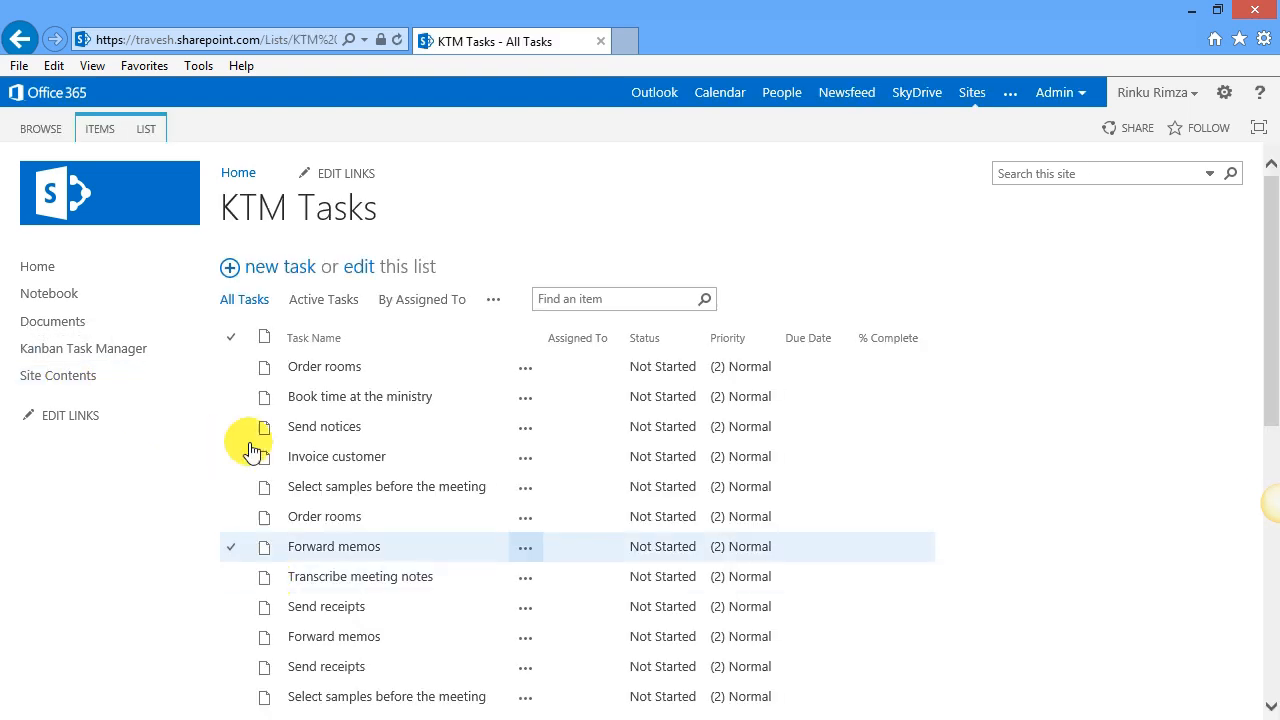
{"action": "left_click", "coordinate": [144, 128]}
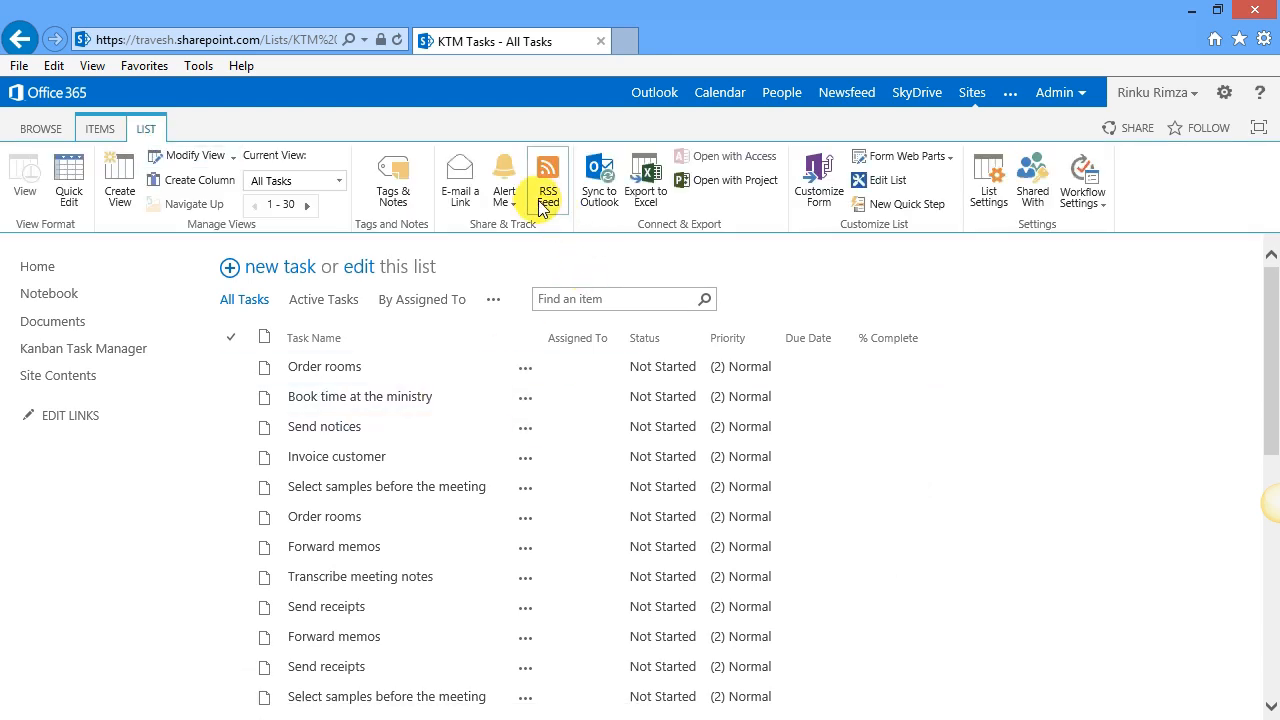
{"action": "left_click", "coordinate": [548, 176]}
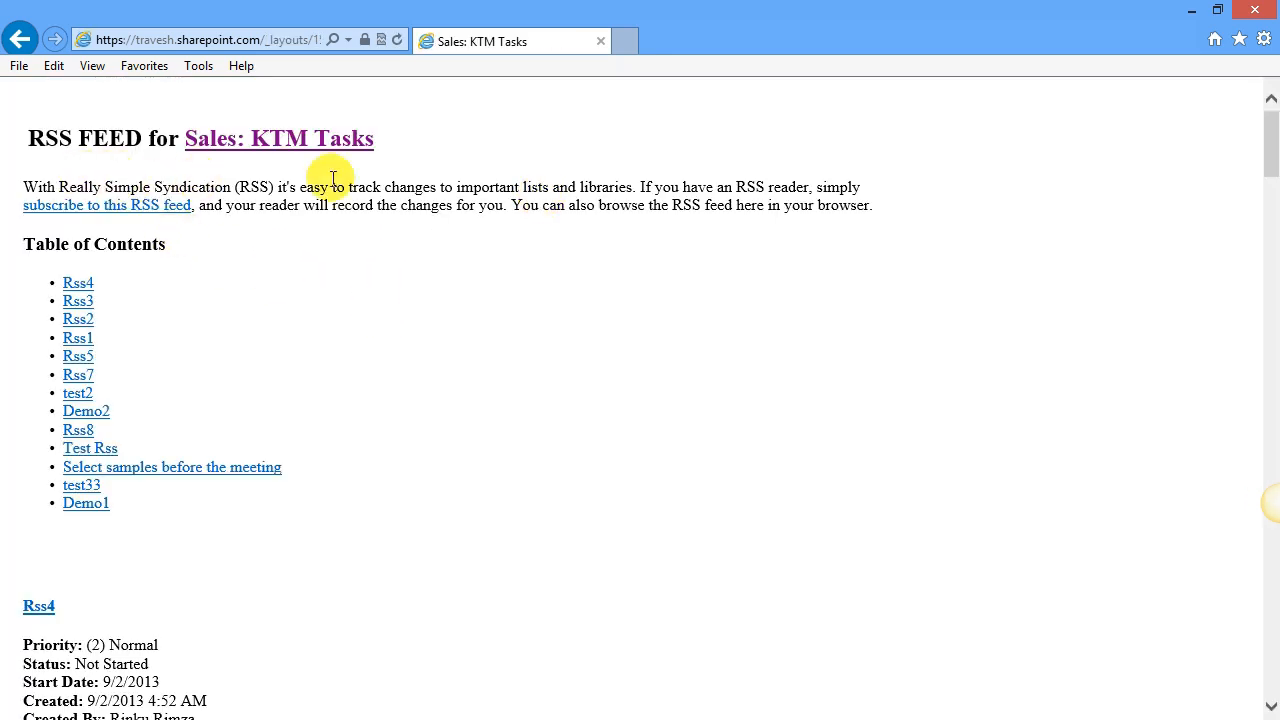
{"action": "mouse_move", "coordinate": [140, 204]}
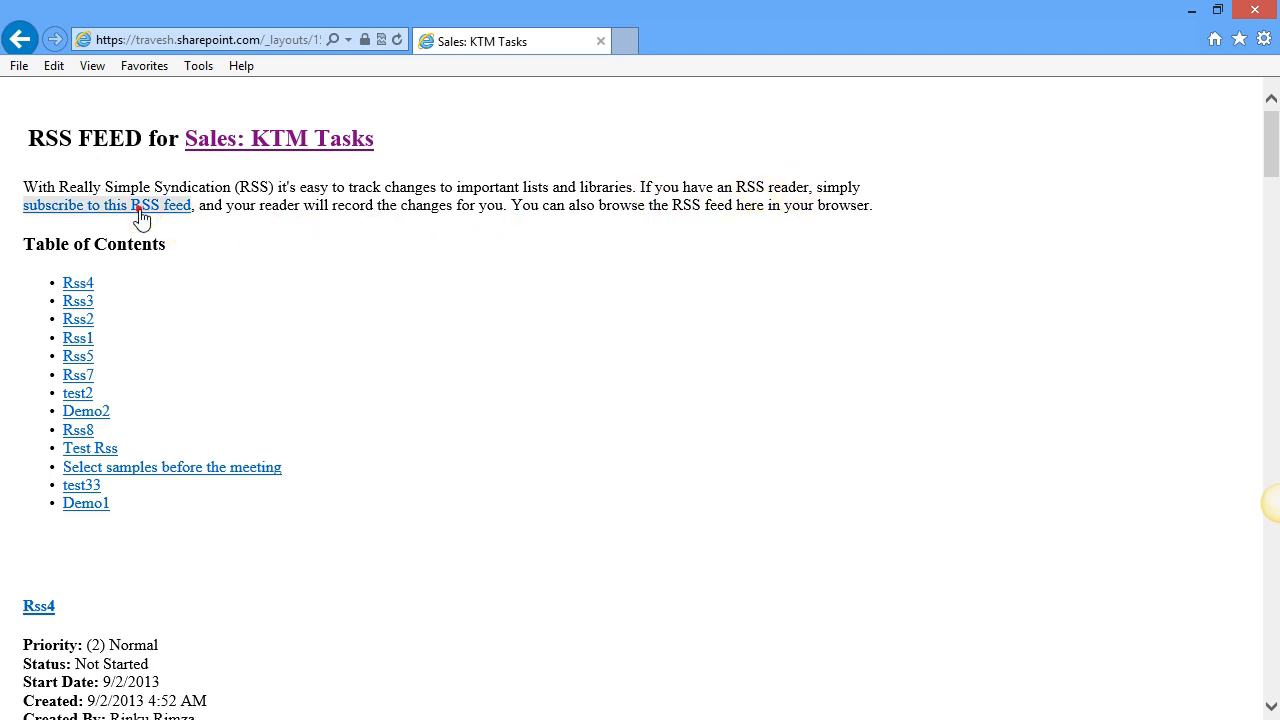
{"action": "left_click", "coordinate": [106, 204]}
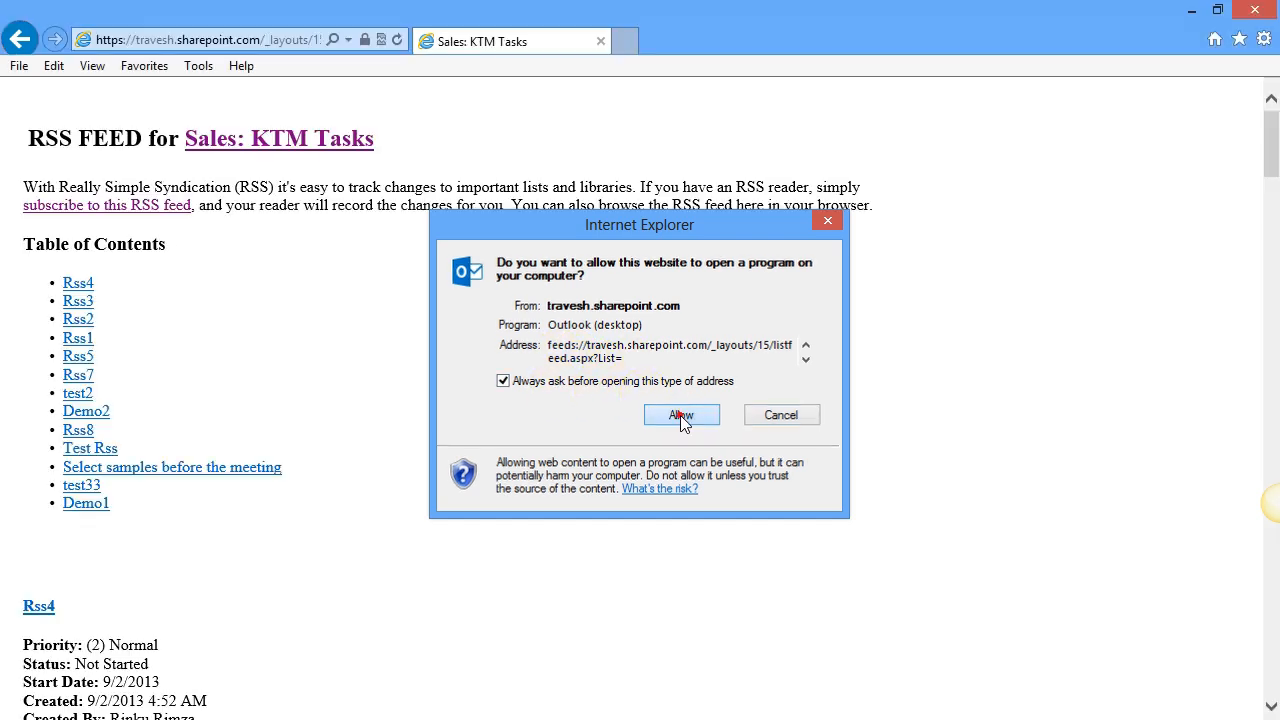
Allow Outlook to open and add the Sales: KTM Tasks feed, showing the new RSS task item
{"action": "left_click", "coordinate": [680, 414]}
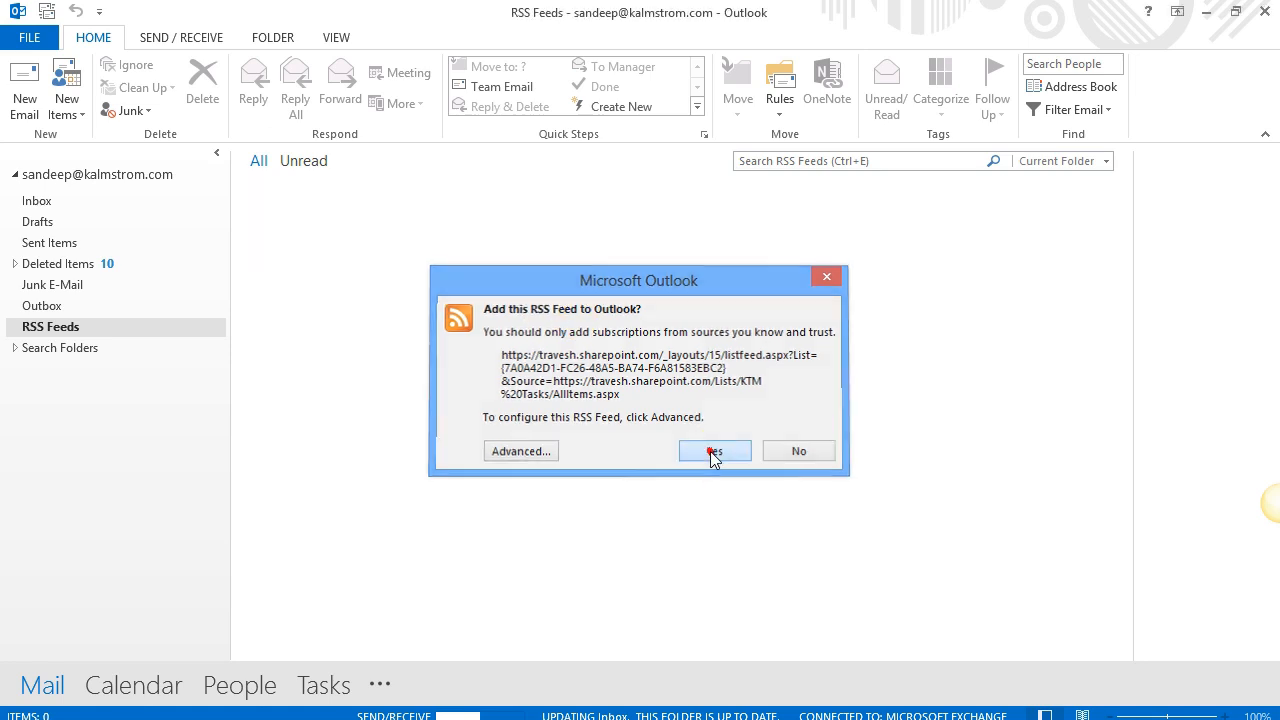
{"action": "left_click", "coordinate": [714, 452]}
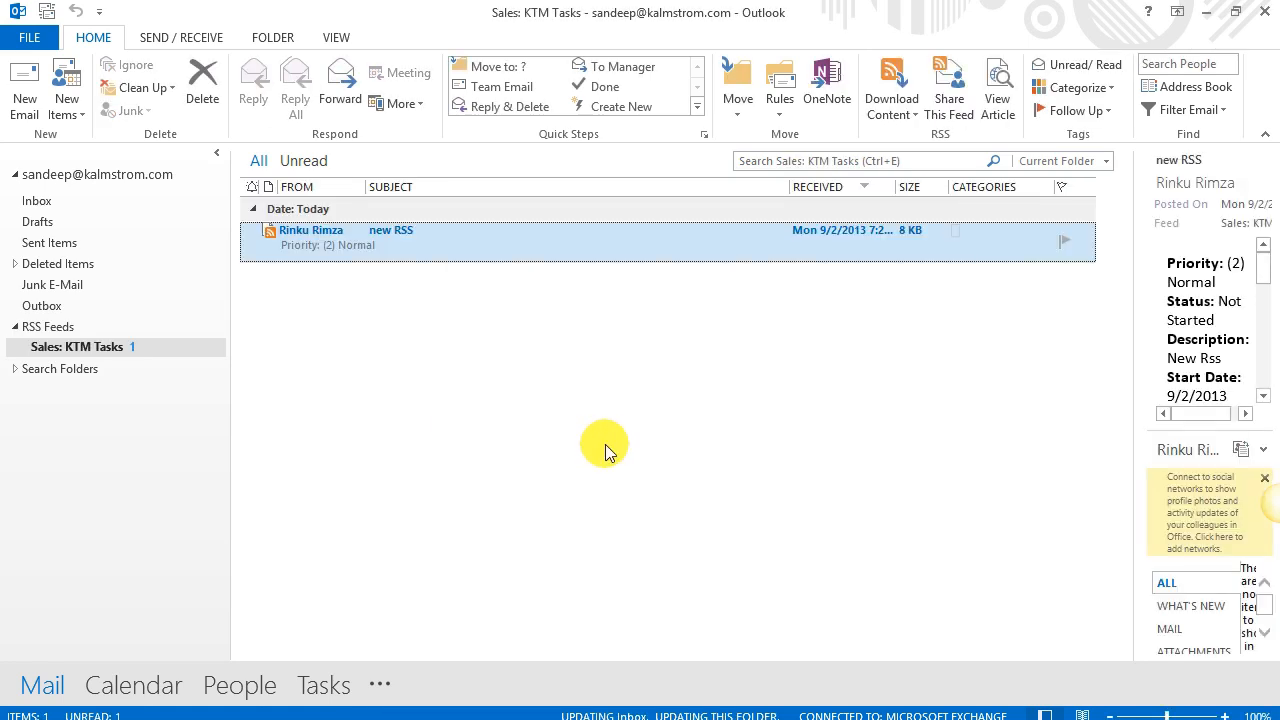